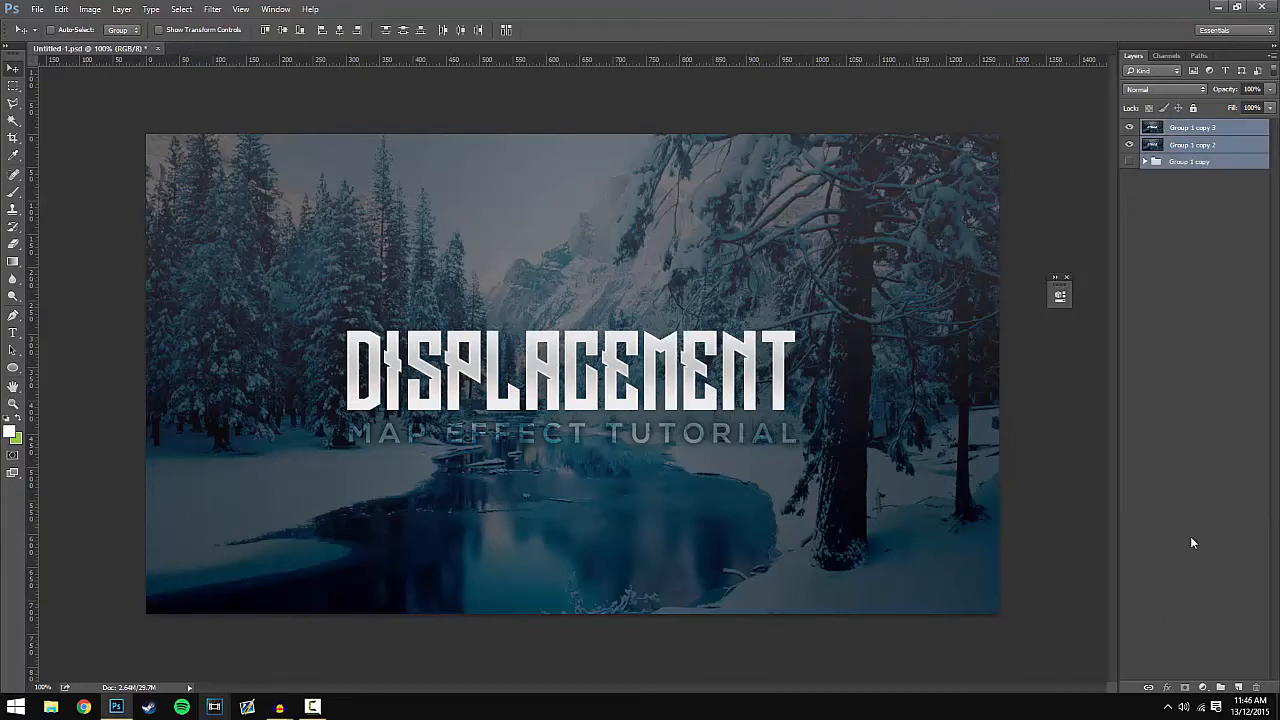
Step: Select the top copy of the DISPLACEMENT title group in the Layers panel
{"action": "left_click", "coordinate": [1192, 144]}
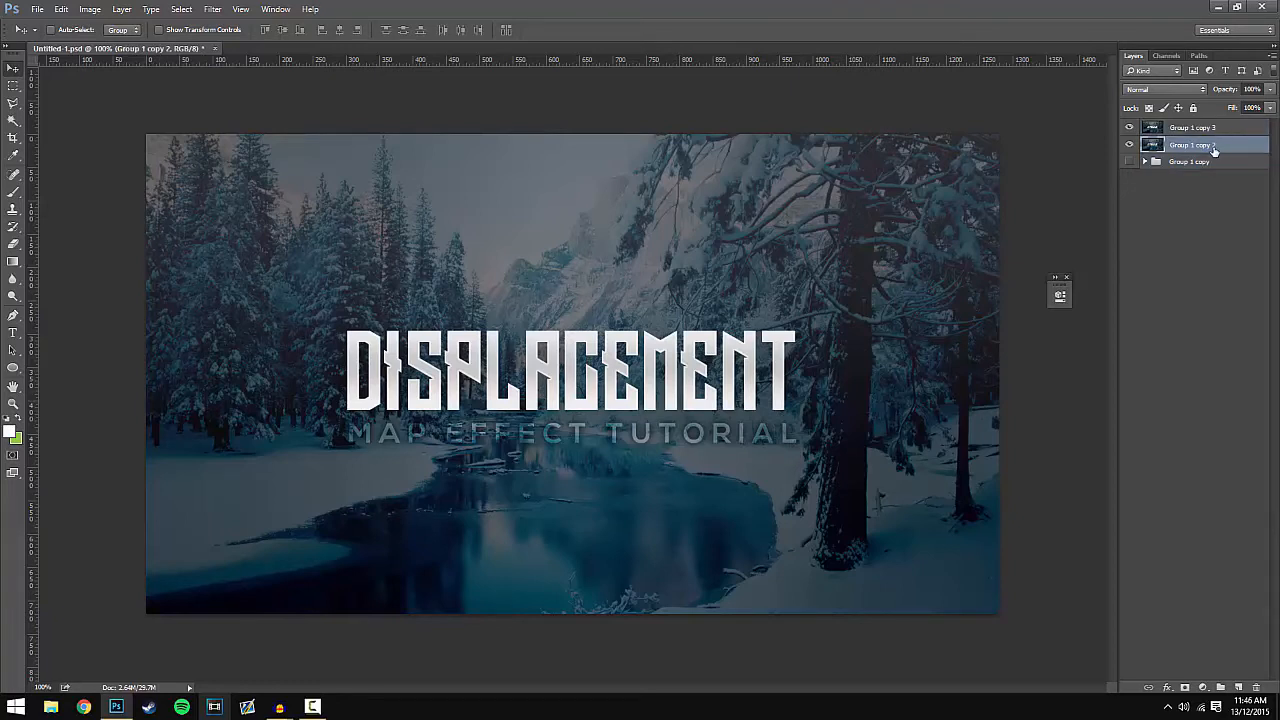
{"action": "mouse_move", "coordinate": [1222, 148]}
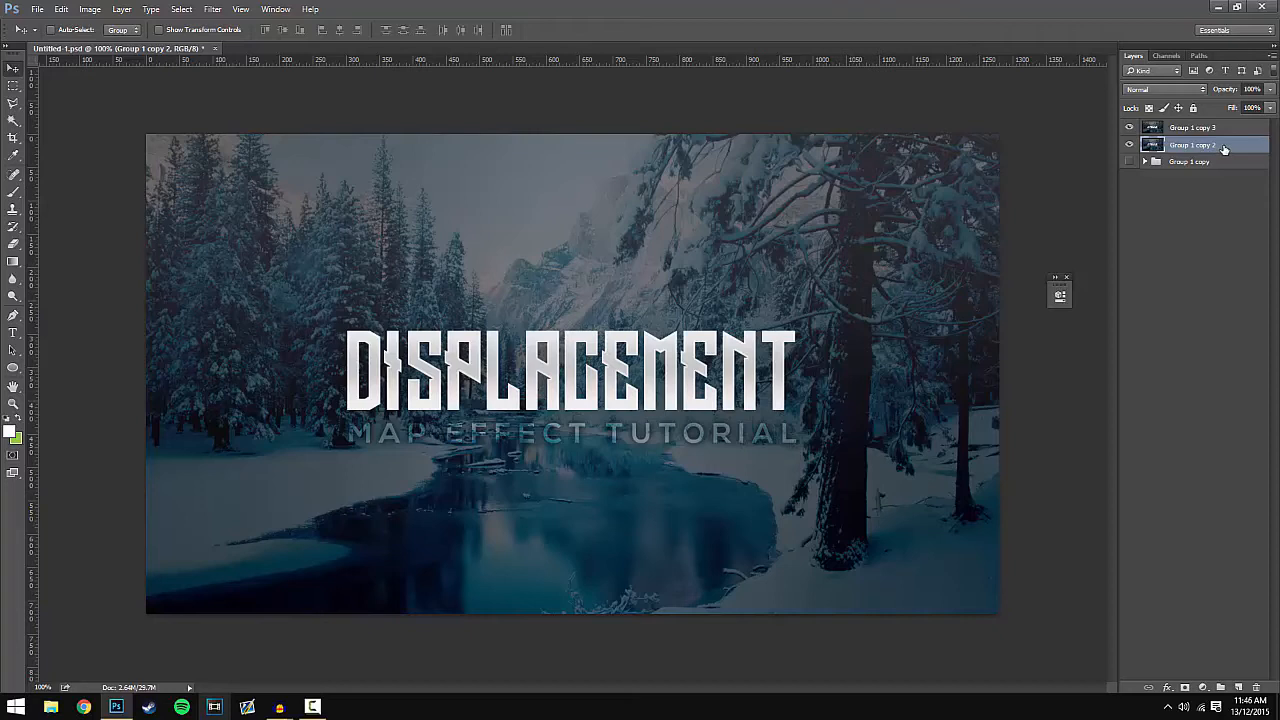
{"action": "left_click", "coordinate": [1192, 128]}
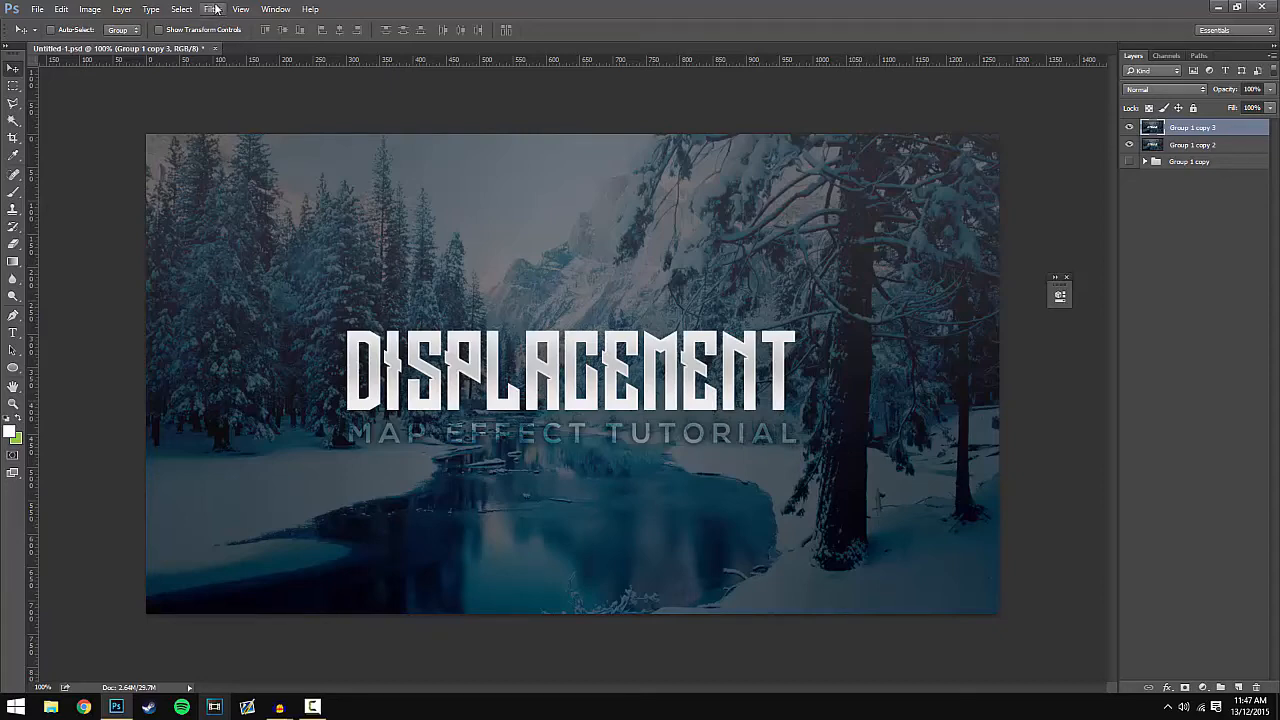
Step: Start the Displace filter (Filter > Distort) on the top title copy
{"action": "left_click", "coordinate": [212, 8]}
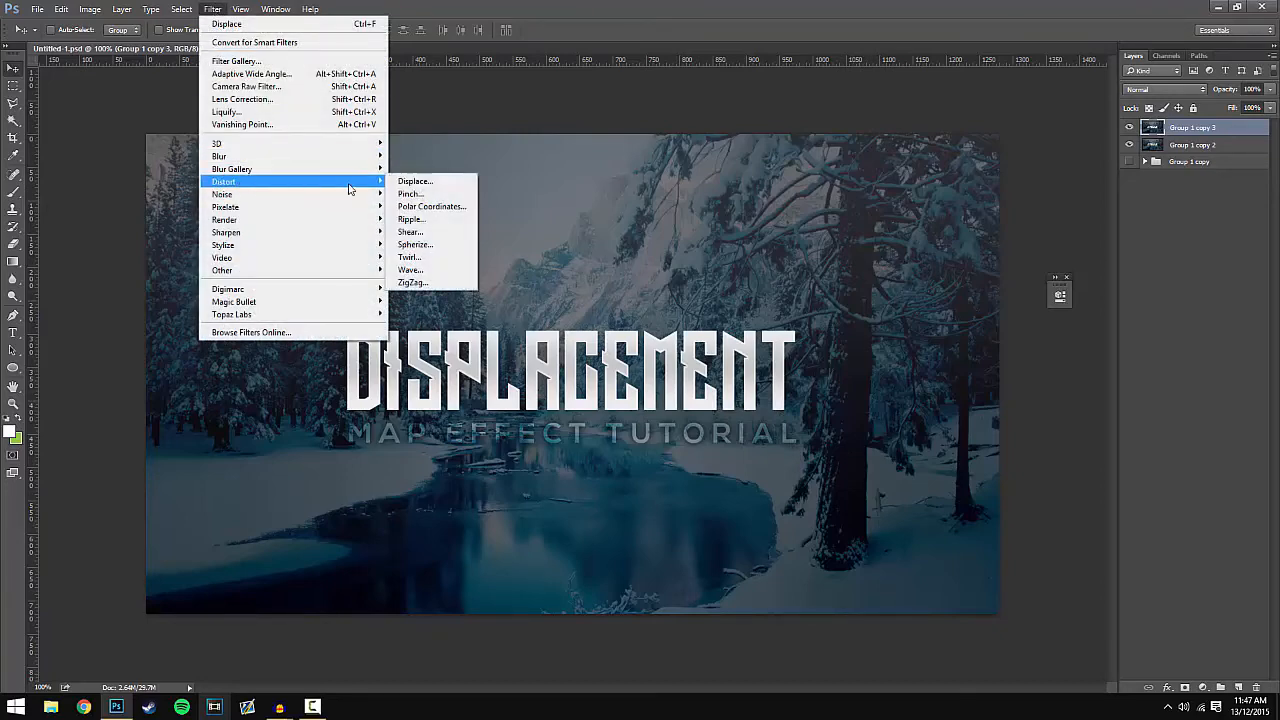
{"action": "left_click", "coordinate": [416, 180]}
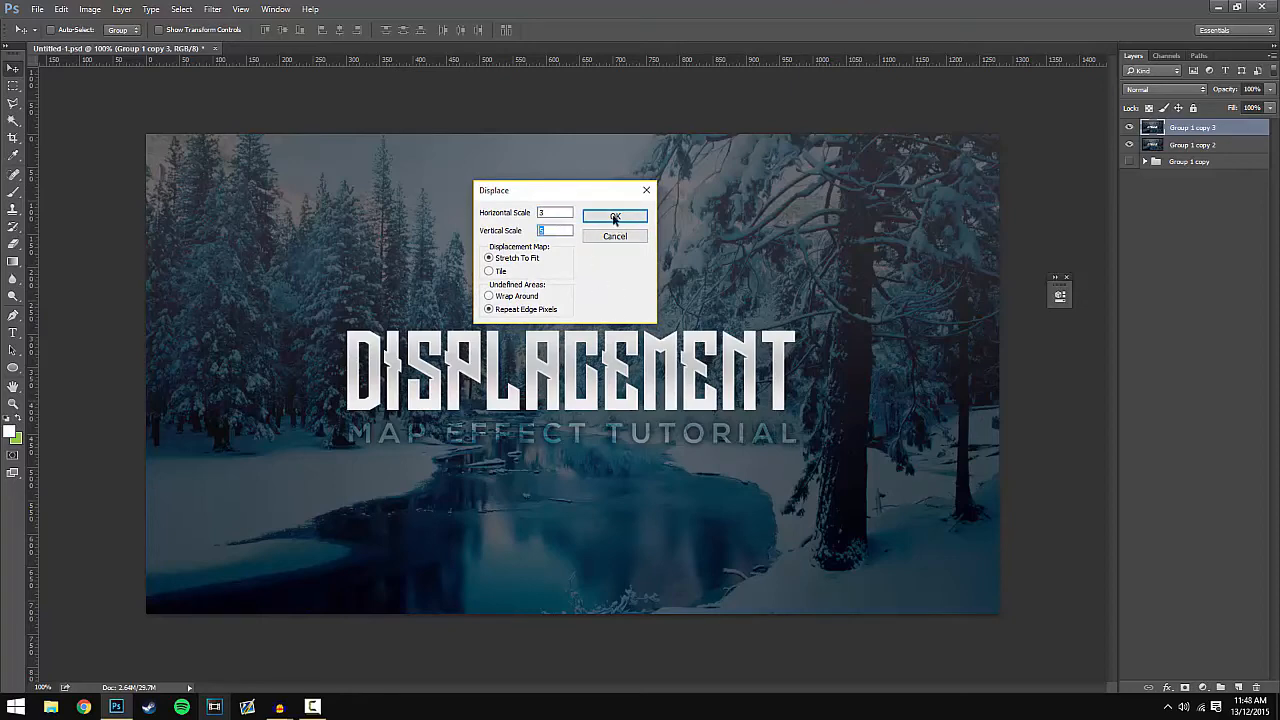
Step: Apply Displace with the entered scale using a .psd map from the Displacement Maps folder
{"action": "left_click", "coordinate": [614, 216]}
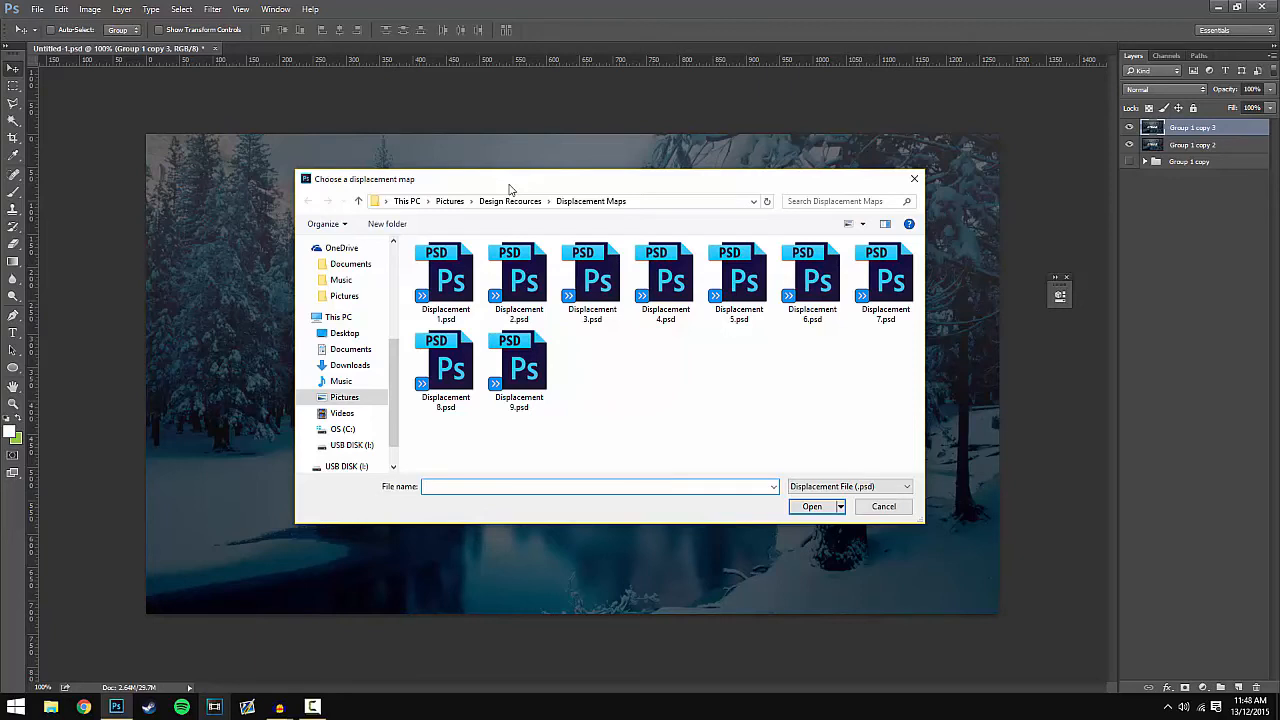
{"action": "left_click", "coordinate": [444, 280]}
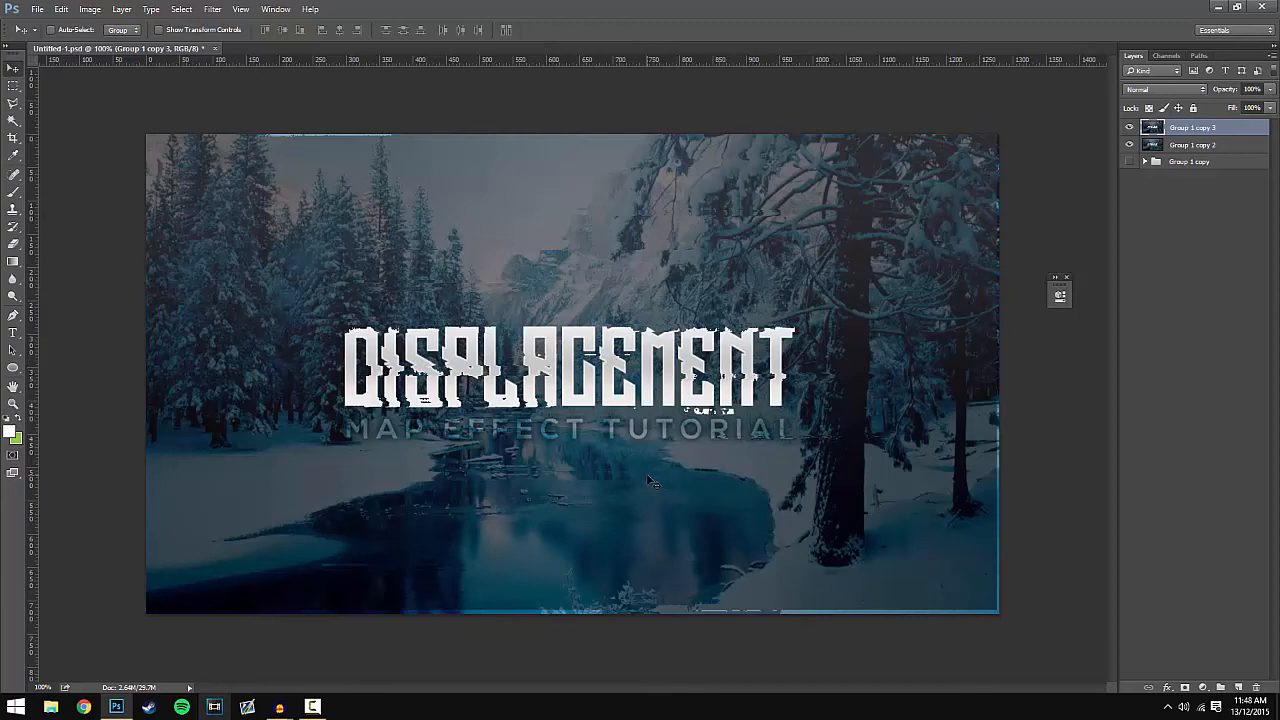
{"action": "mouse_move", "coordinate": [280, 292]}
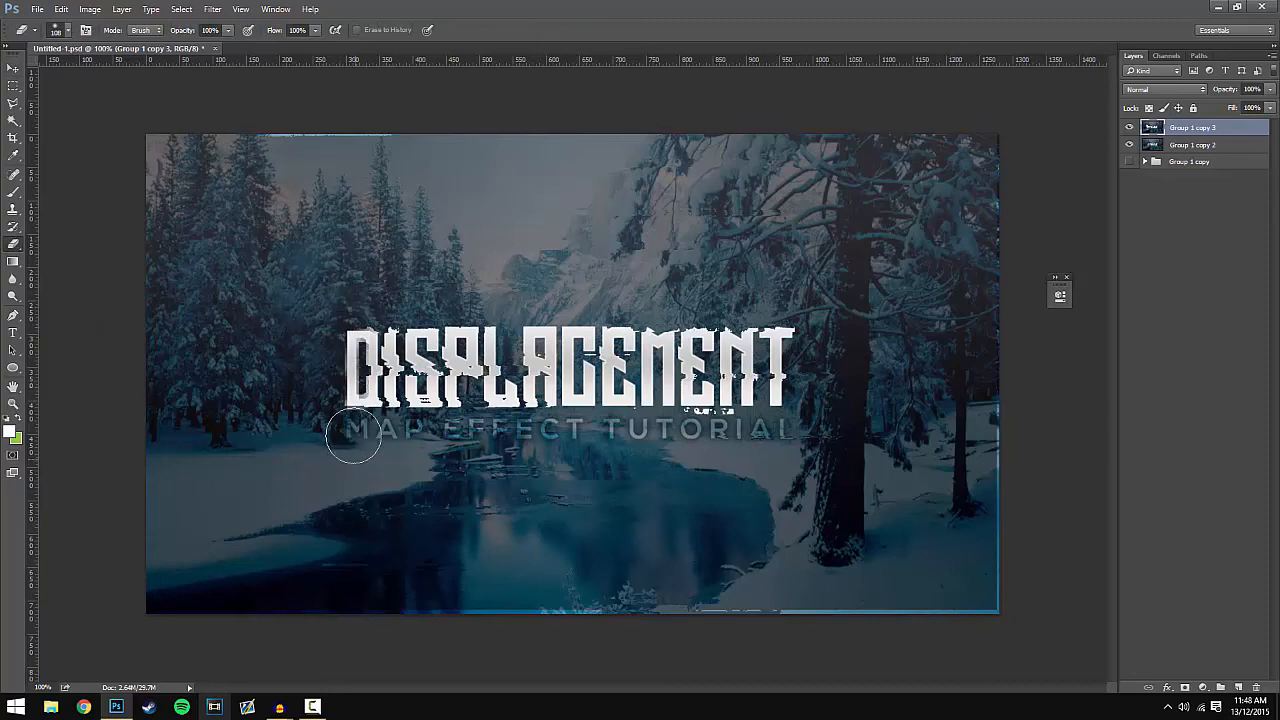
Step: Erase part of the glitched title where it overlaps the MAP EFFECT subtitle
{"action": "left_click_drag", "start_coordinate": [356, 436], "coordinate": [384, 568]}
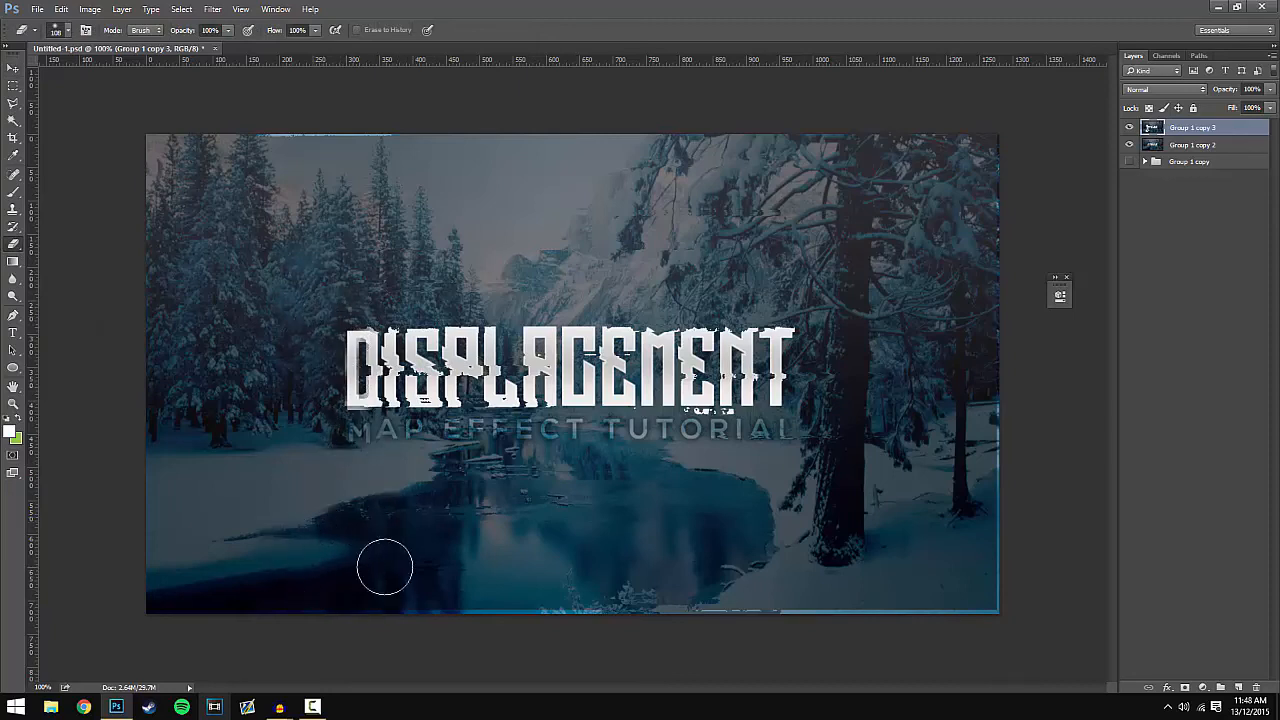
{"action": "mouse_move", "coordinate": [456, 410]}
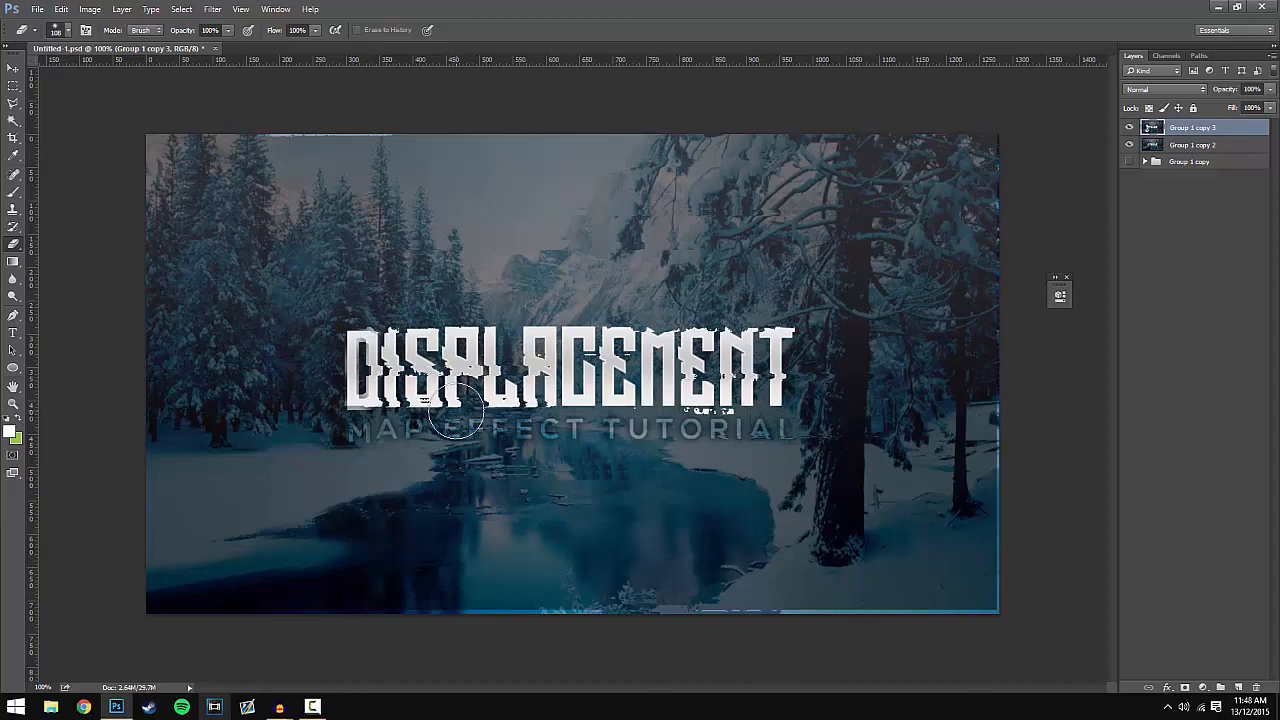